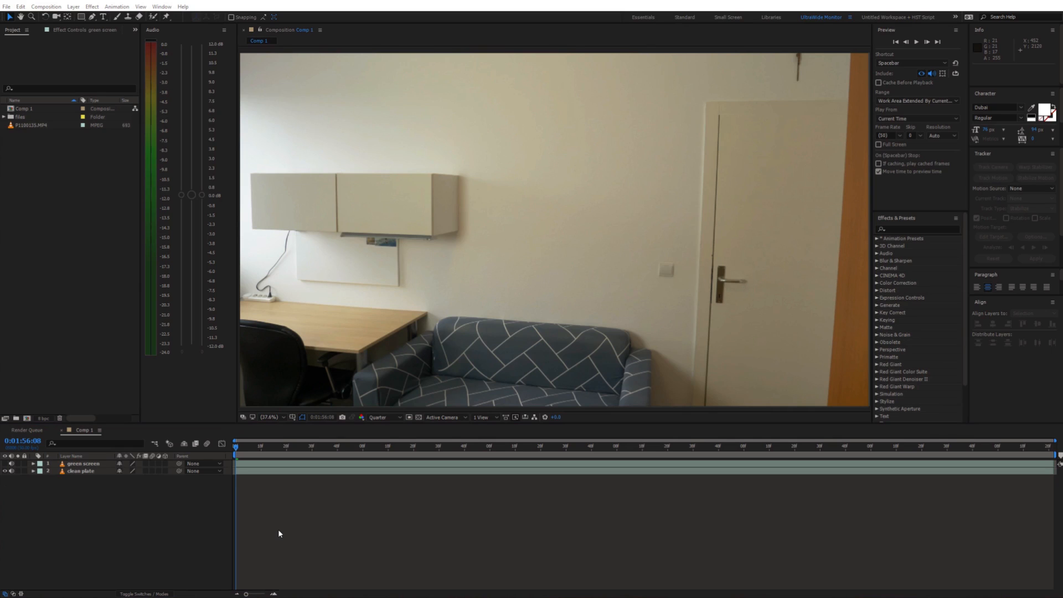
pyautogui.moveTo(265, 491)
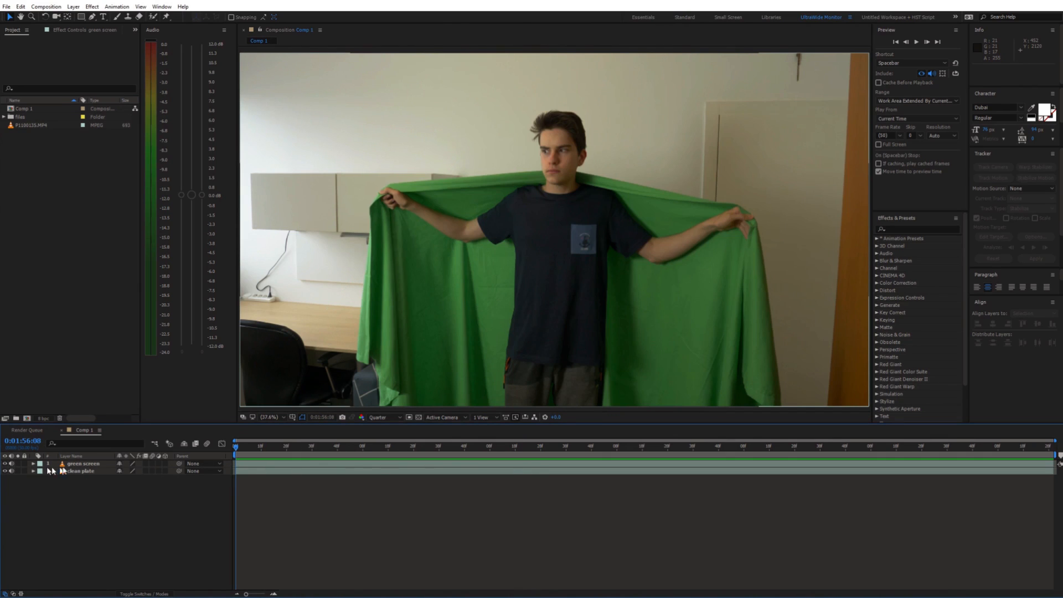
# Move the playhead to the moment the person is wrapped in the green cloth over the clean plate
pyautogui.click(288, 446)
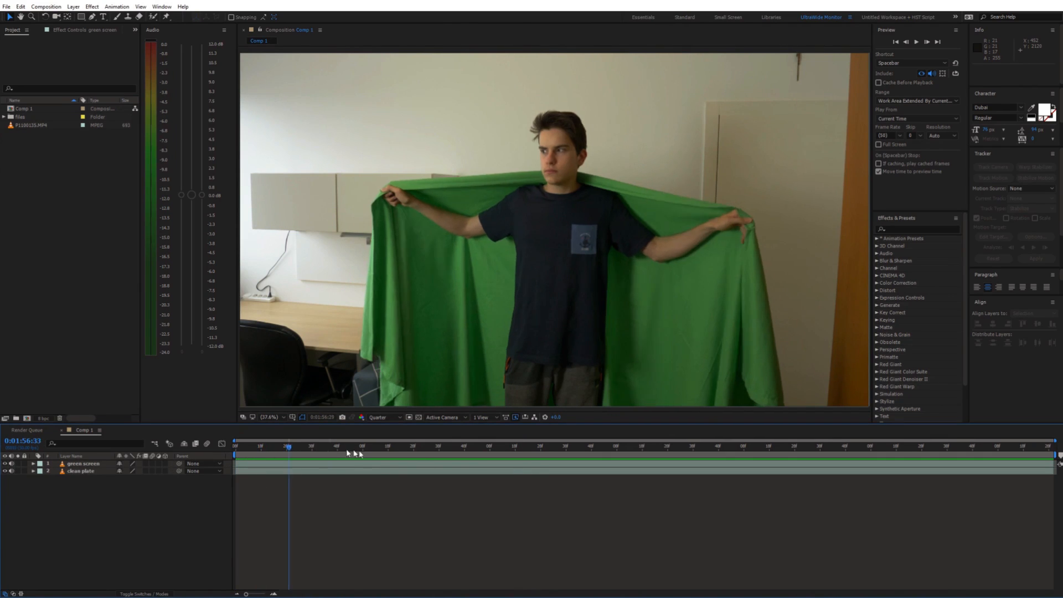
pyautogui.click(709, 447)
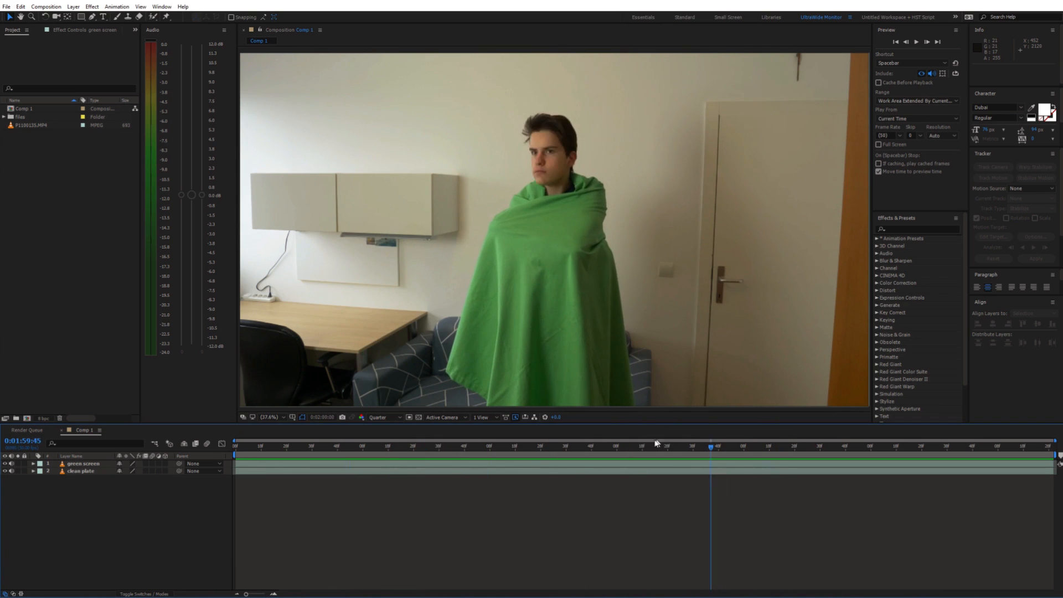
pyautogui.click(517, 446)
pyautogui.write('k')
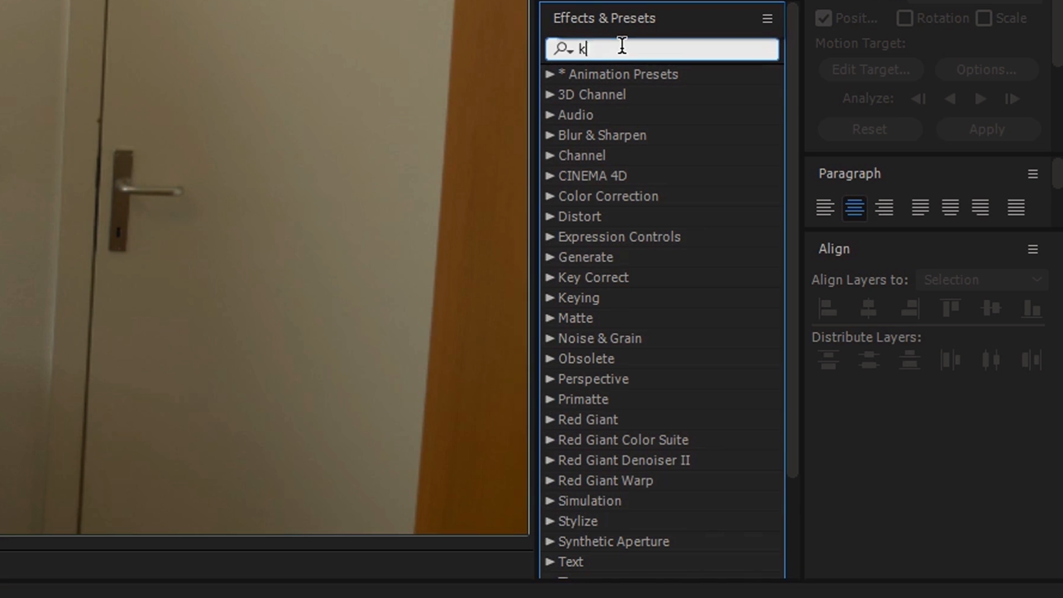
# Apply Keylight to the green screen layer, sample the green cloth as Screen Colour and view the Intermediate Result
pyautogui.write('ey')
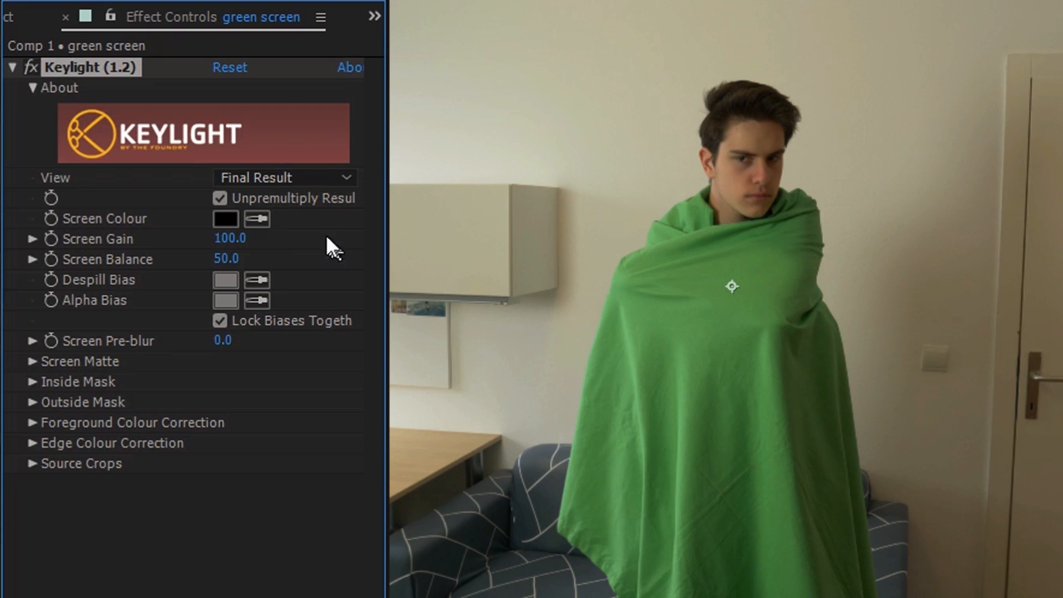
pyautogui.click(256, 218)
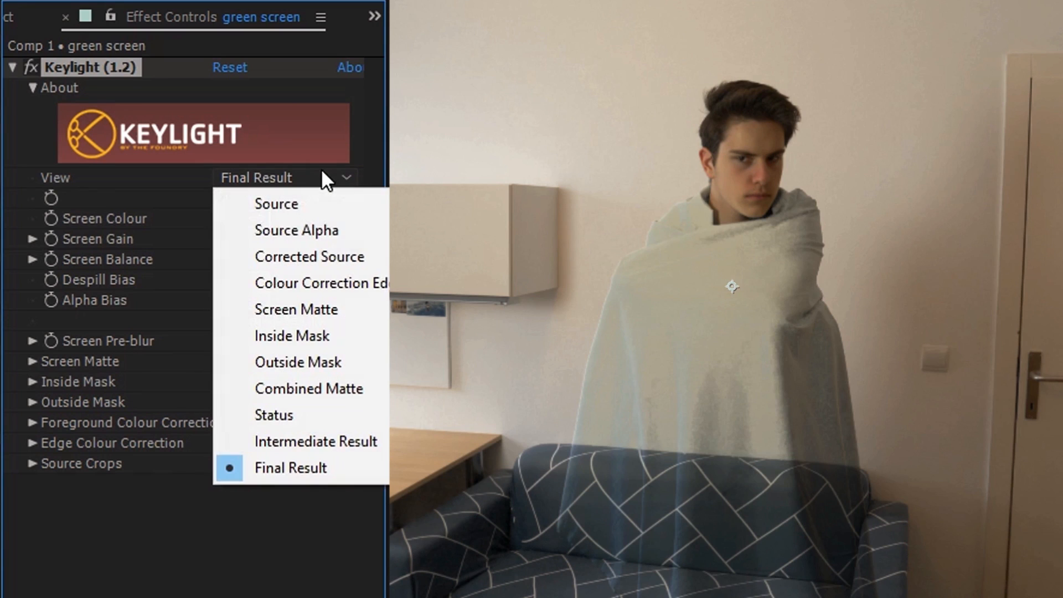
pyautogui.moveTo(315, 442)
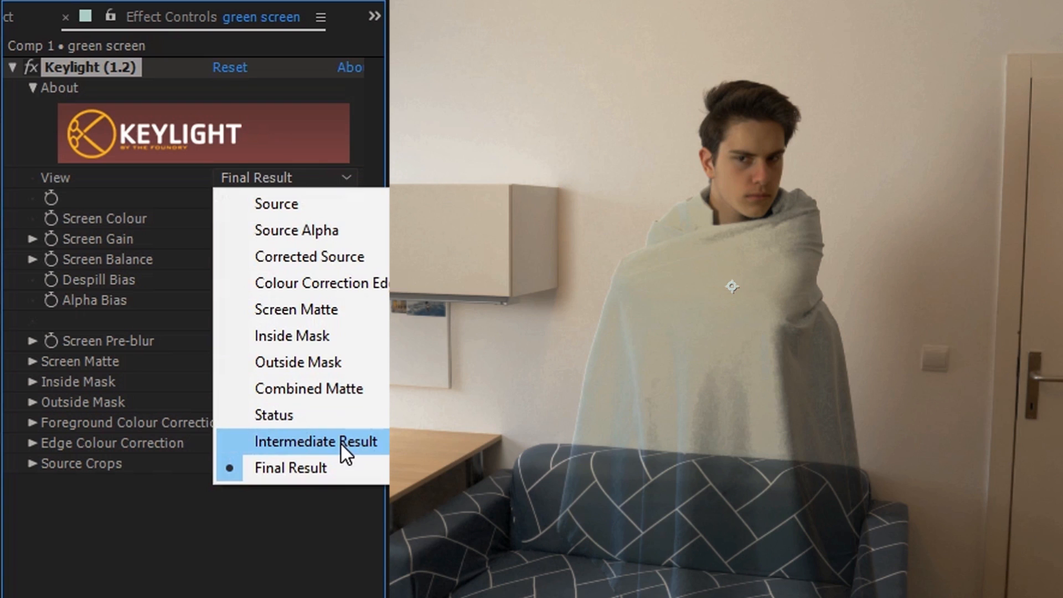
pyautogui.click(315, 441)
pyautogui.write('advan')
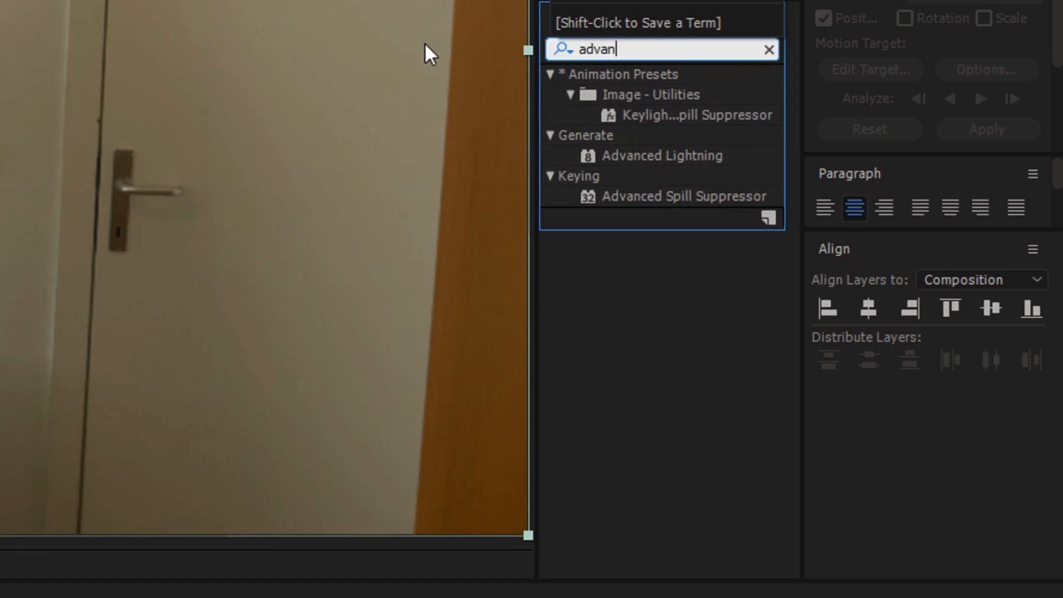
# Search Effects & Presets for 'advanc' to find Keying > Advanced Spill Suppressor
pyautogui.write('c')
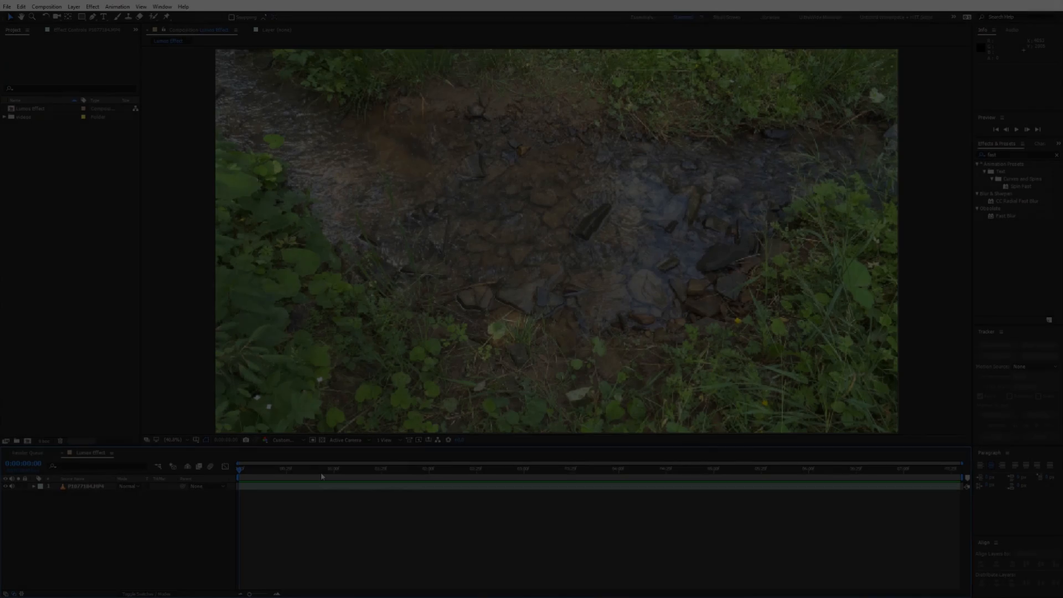
# Add a Null Object to the wand footage and track the stick tip forward through the clip
pyautogui.click(584, 468)
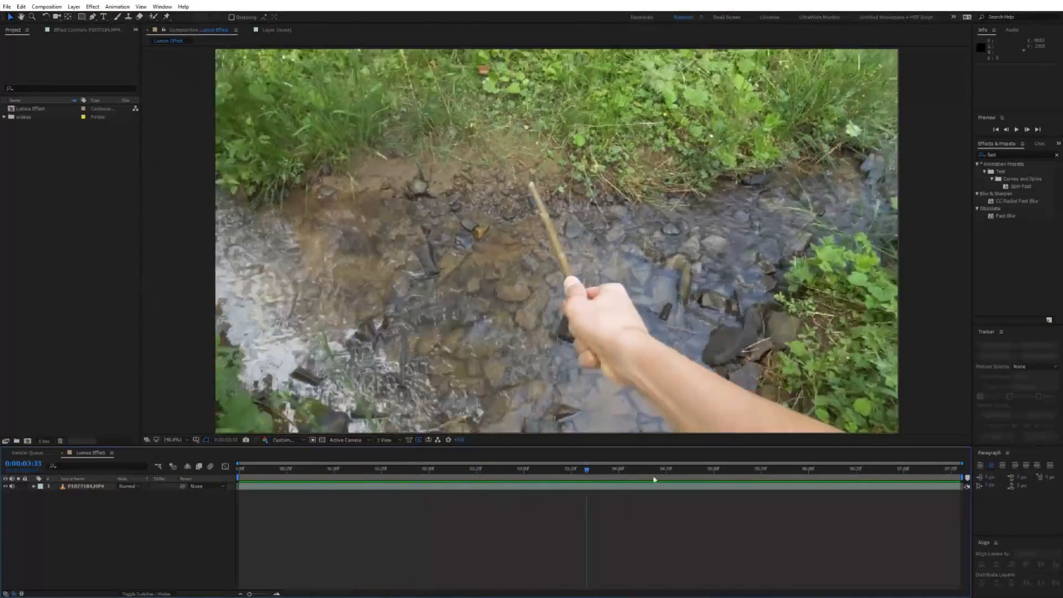
pyautogui.click(380, 468)
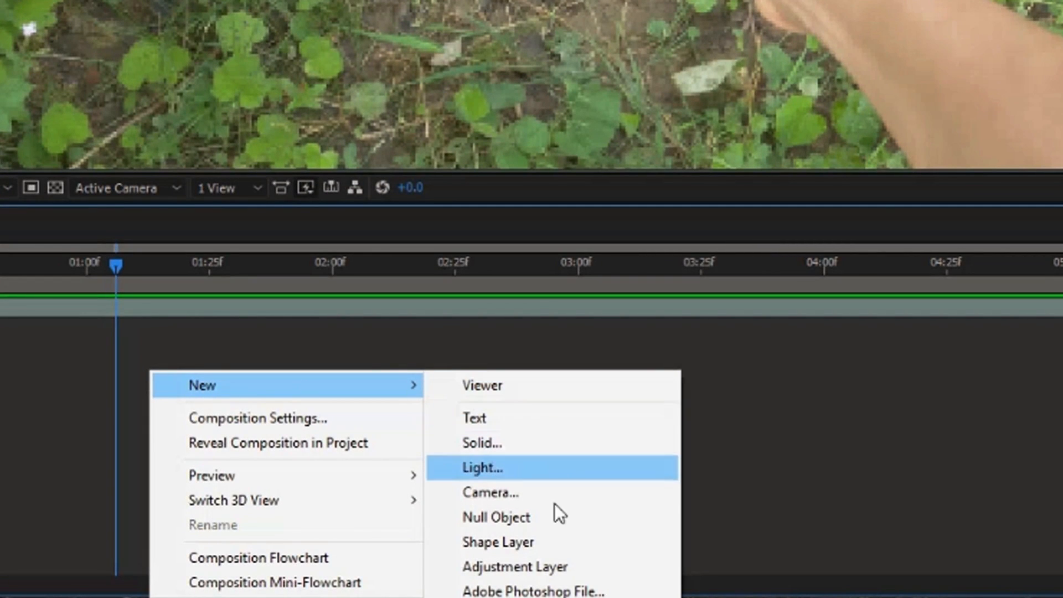
pyautogui.click(496, 517)
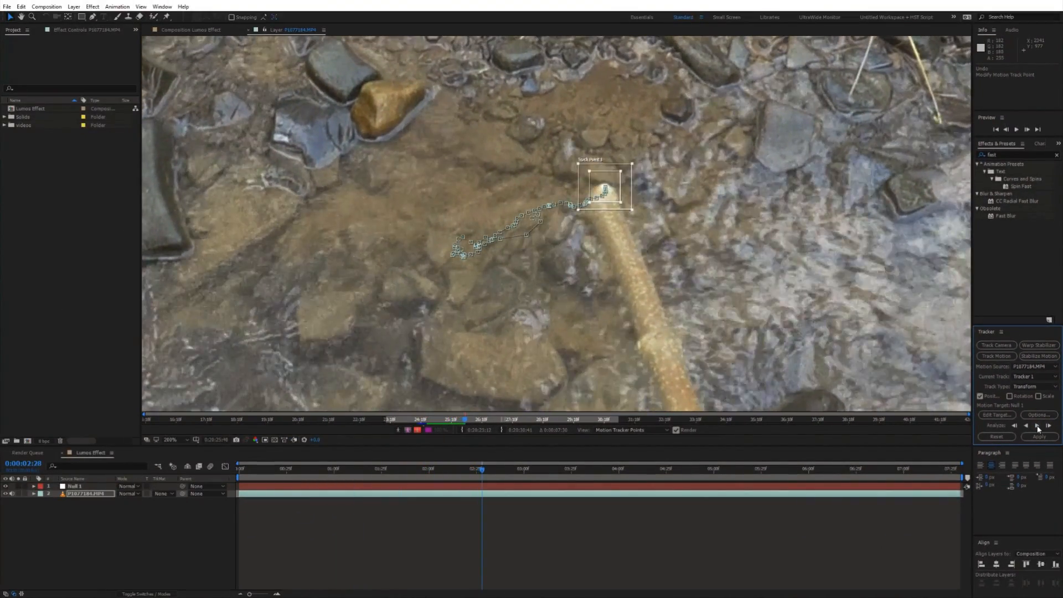
pyautogui.click(1036, 425)
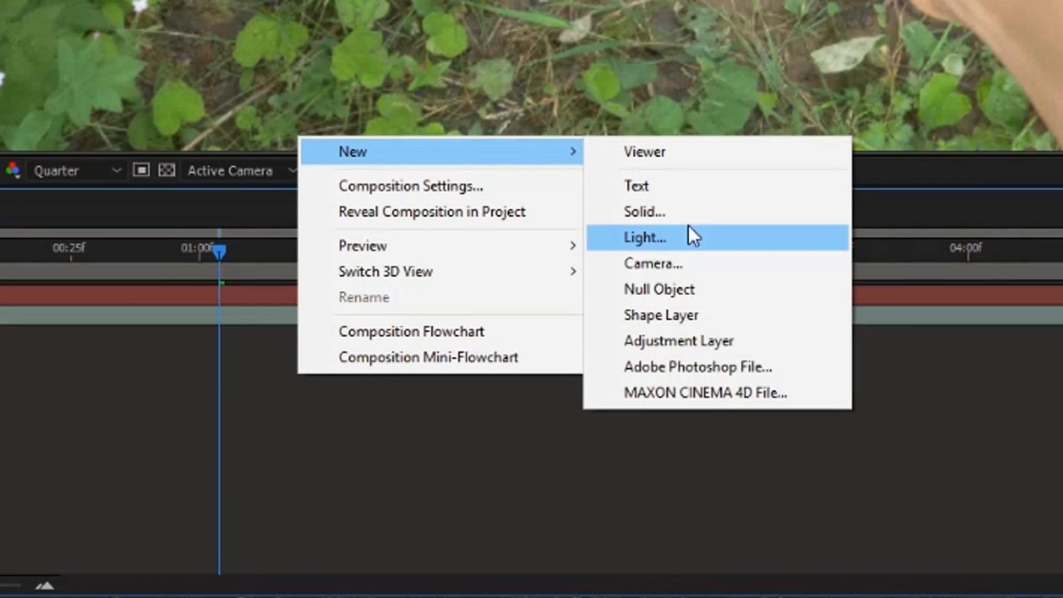
# Add a black solid with a Lens Flare set to the 105mm Prime lens type
pyautogui.click(645, 211)
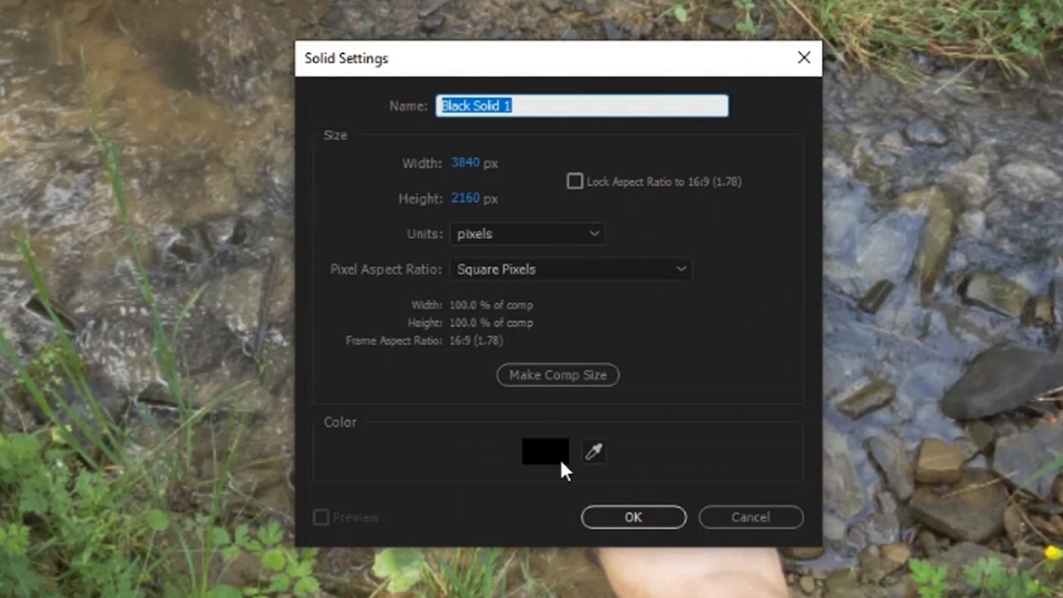
pyautogui.click(632, 517)
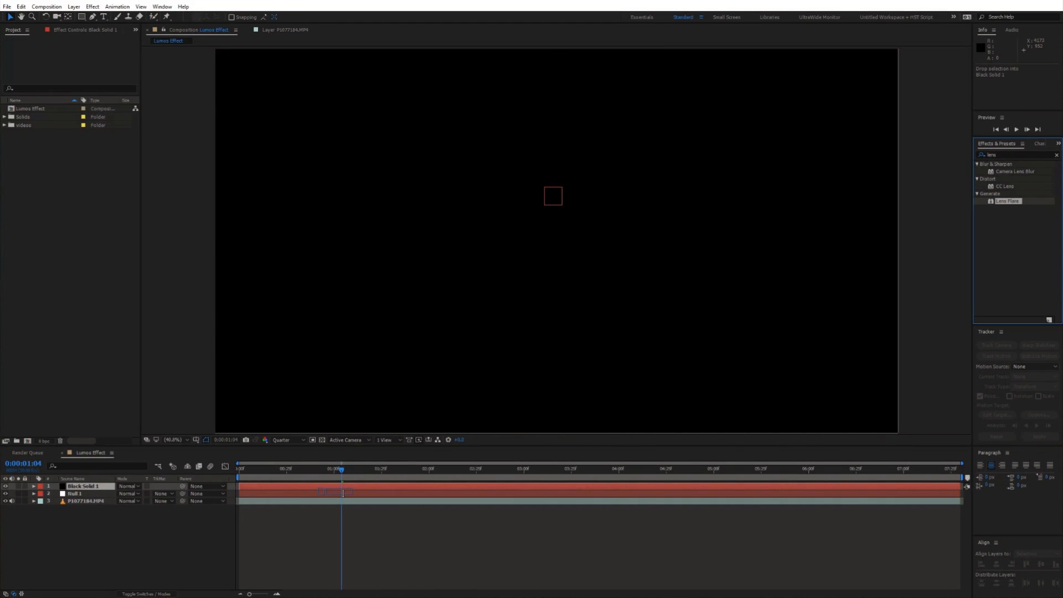
pyautogui.doubleClick(1008, 201)
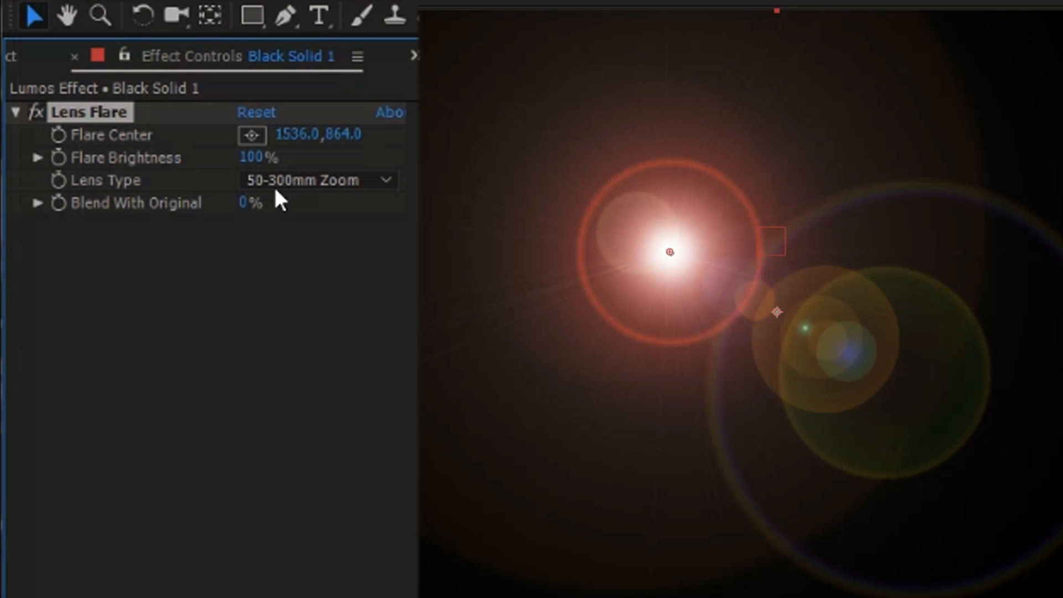
pyautogui.click(315, 179)
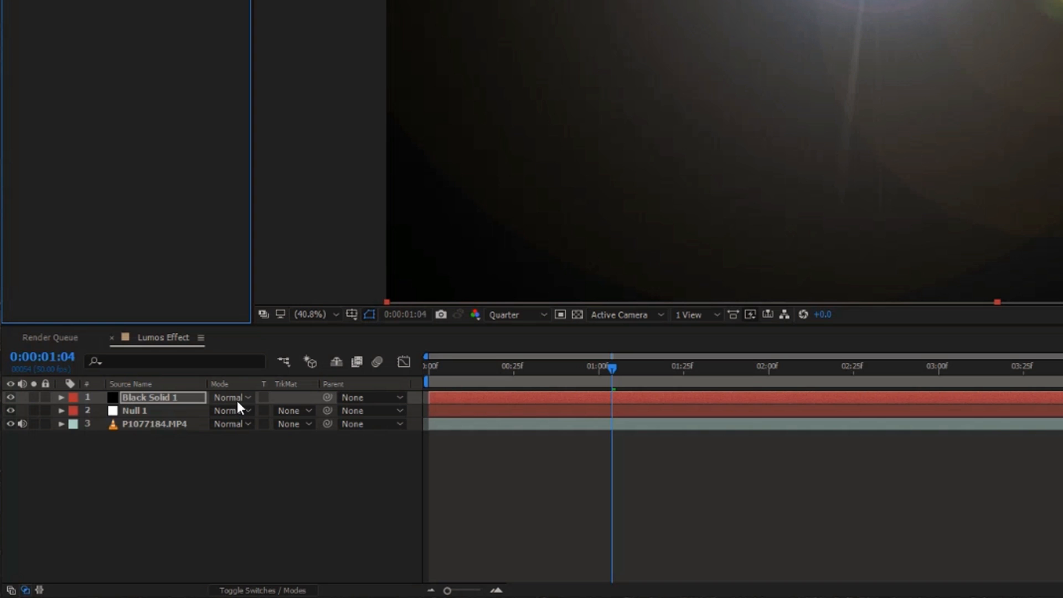
# Blend the flare solid over the footage in Screen mode, adjust its brightness and look up Fast Blur
pyautogui.click(230, 398)
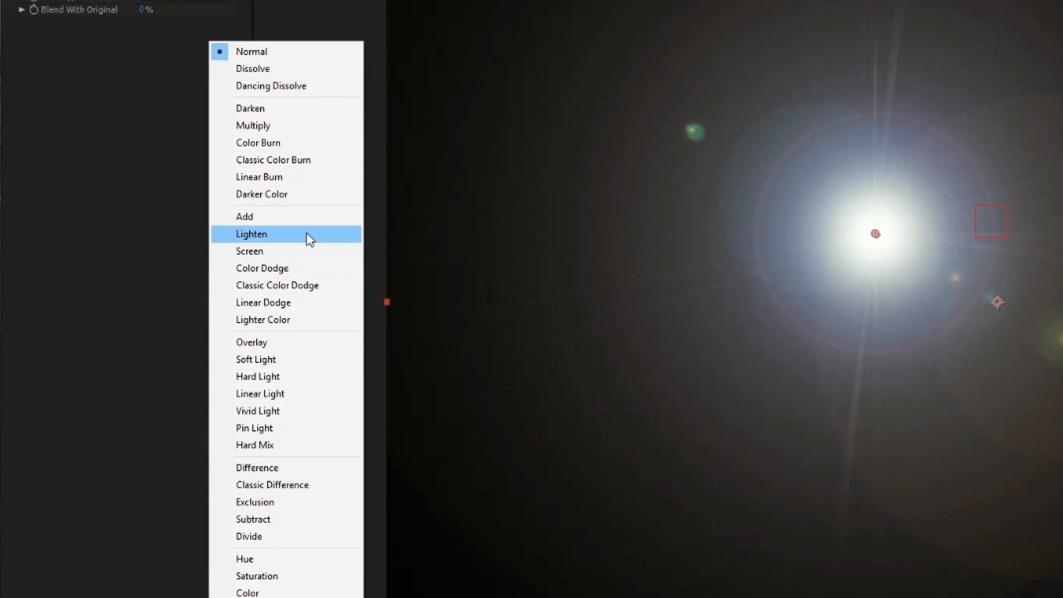
pyautogui.click(251, 234)
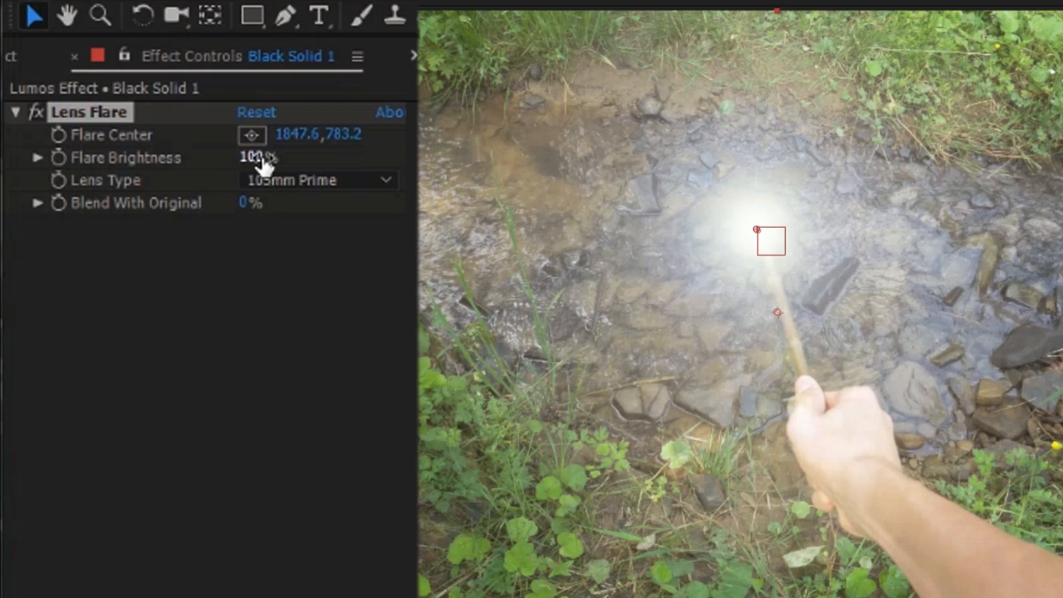
pyautogui.moveTo(255, 156); pyautogui.dragTo(183, 156)
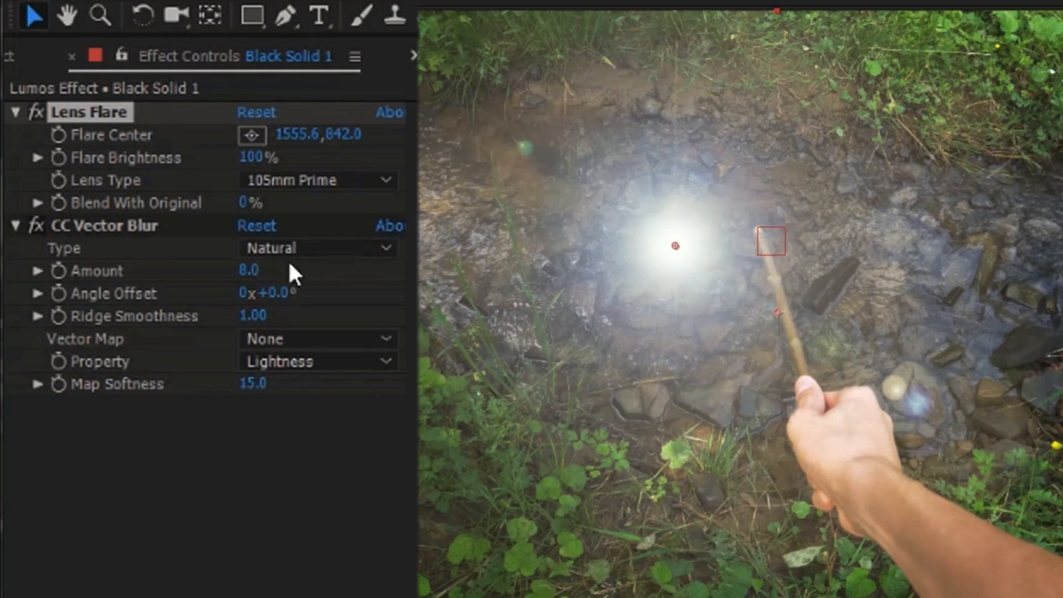
pyautogui.write('fast')
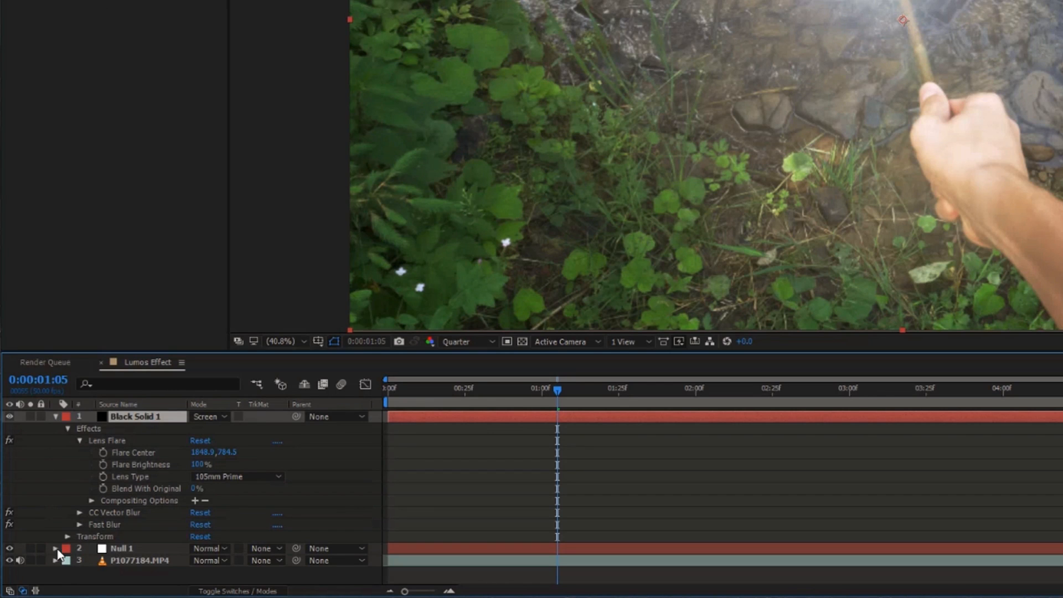
# Link Flare Center to the tracked null's Position and raise Vector Blur to 54 and Fast Blur to 42
pyautogui.click(56, 549)
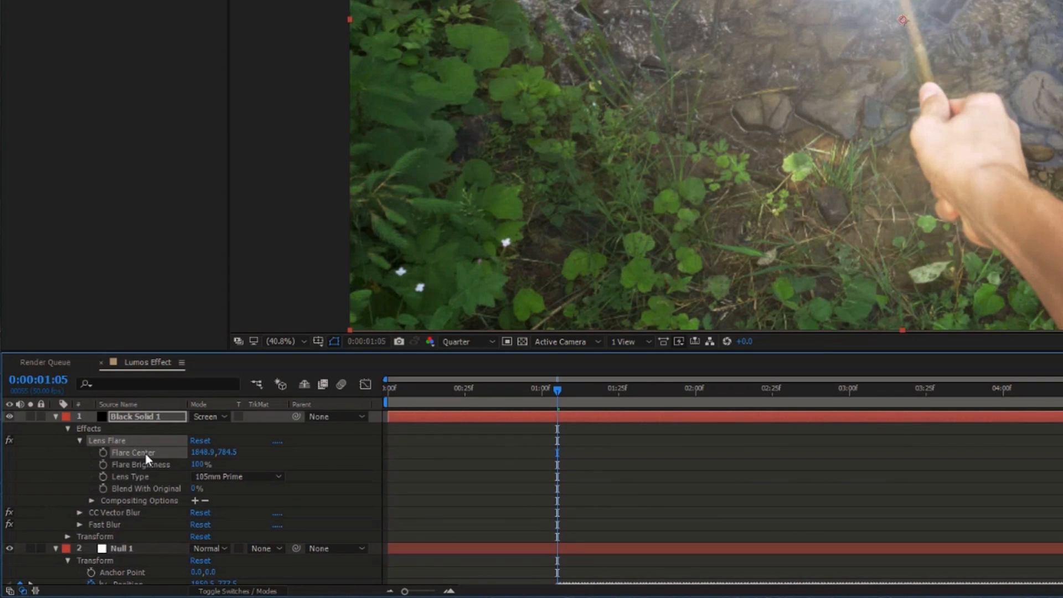
pyautogui.click(103, 452)
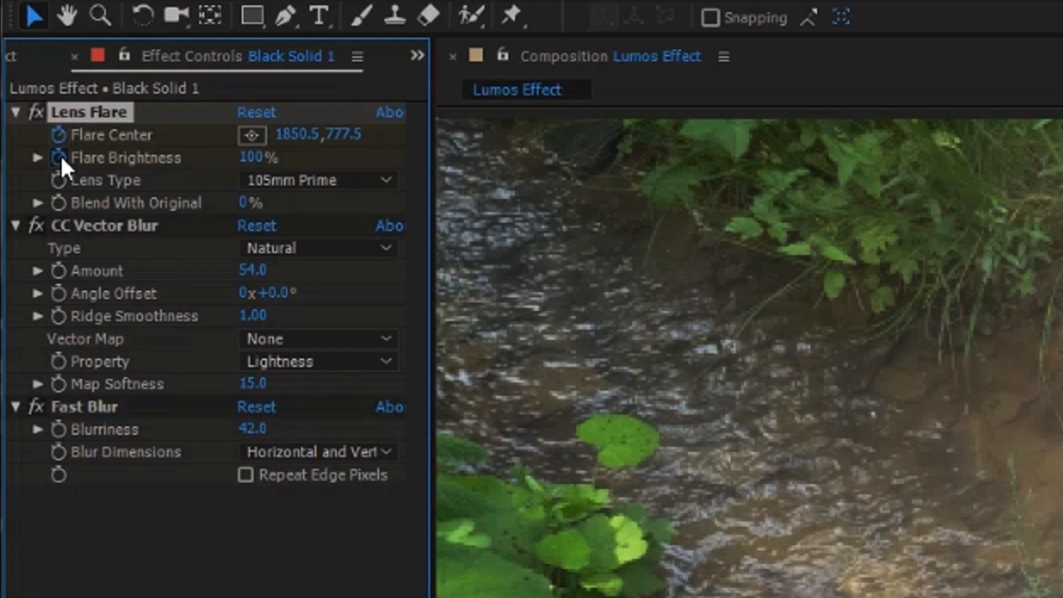
pyautogui.moveTo(319, 134); pyautogui.dragTo(305, 128)
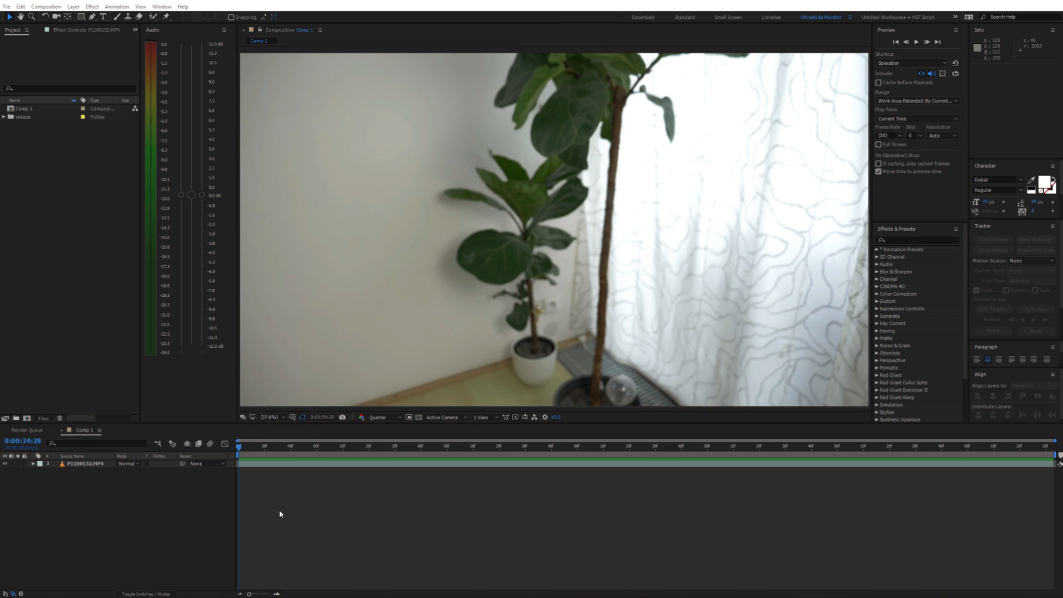
# Scrub to a frame showing the whole newspaper page and send the clip to Track in mocha AE
pyautogui.click(480, 446)
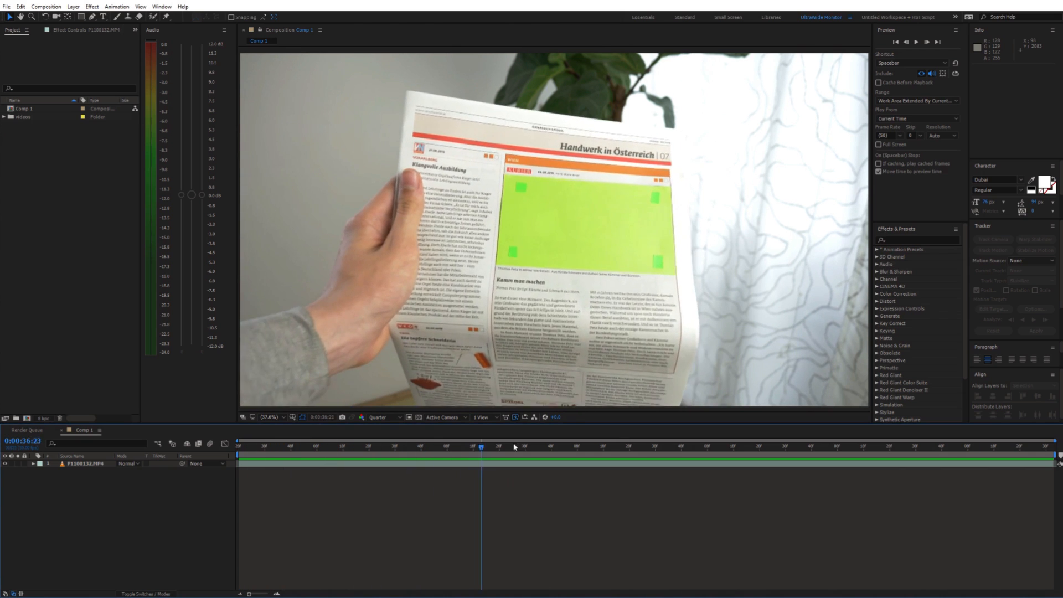
pyautogui.click(610, 447)
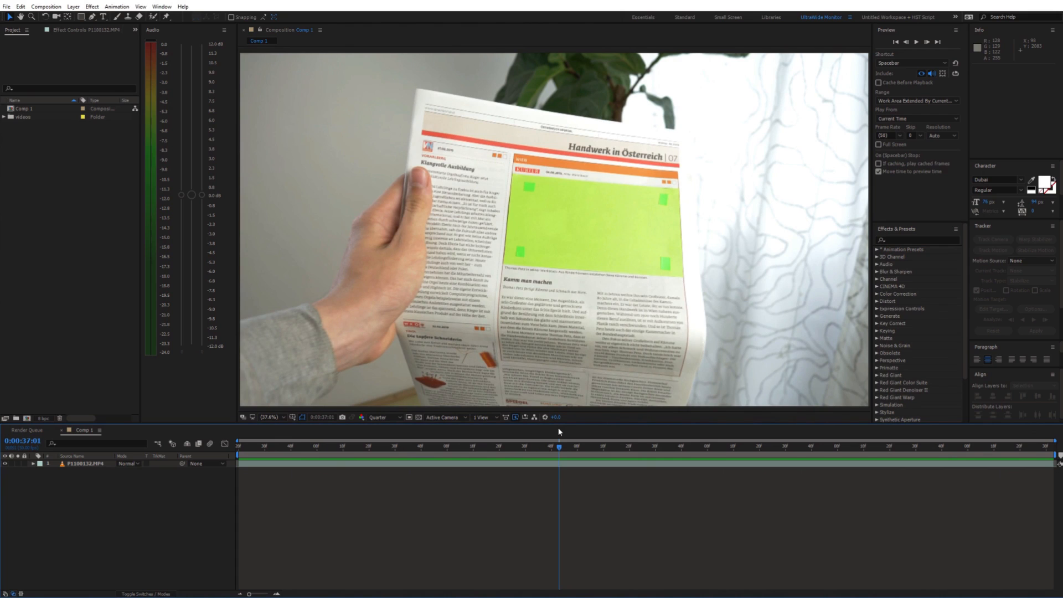
pyautogui.moveTo(536, 466)
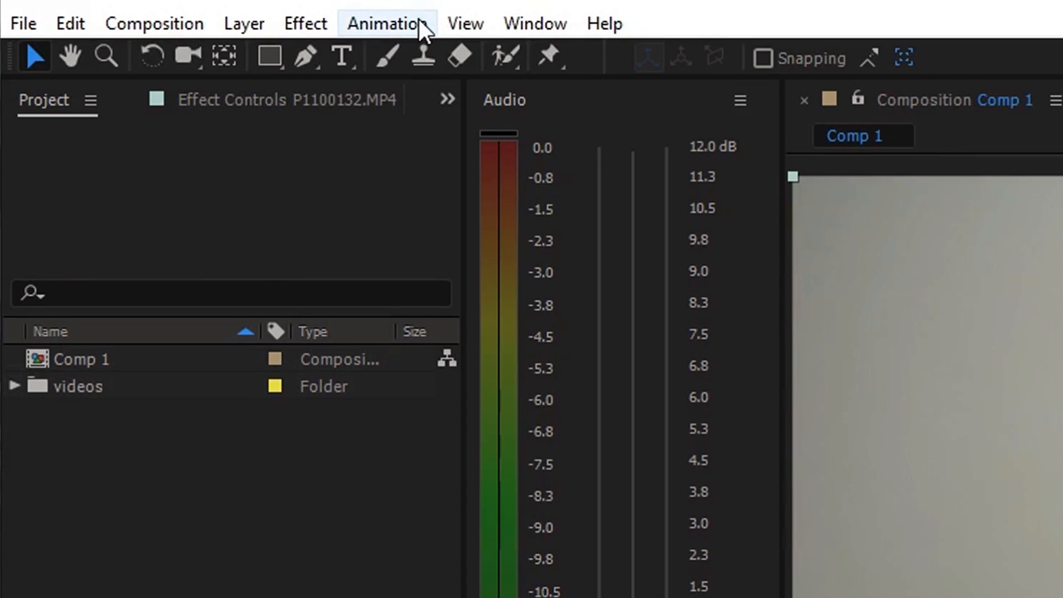
pyautogui.click(385, 23)
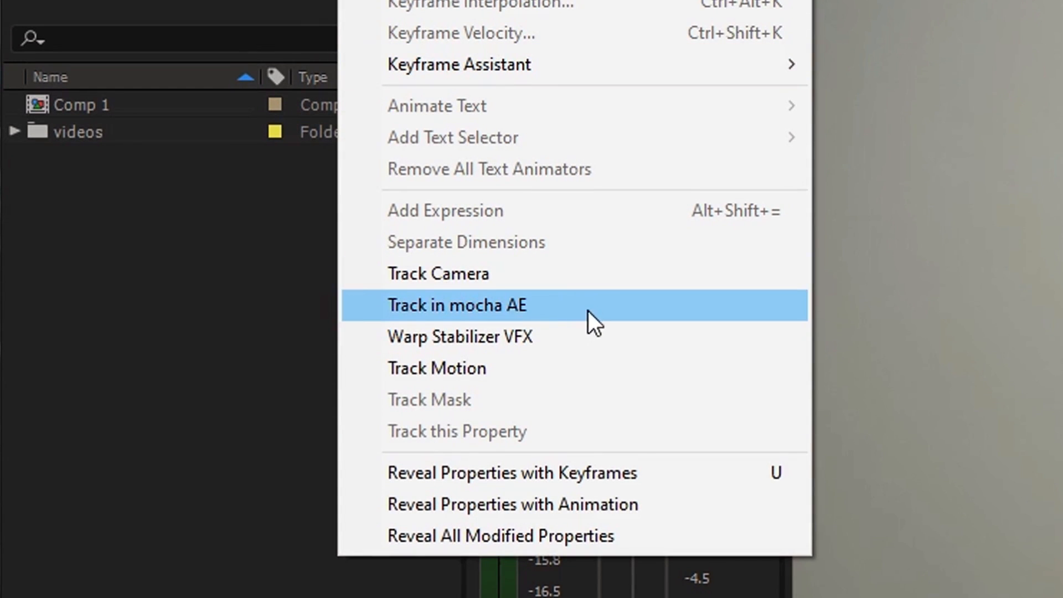
pyautogui.click(458, 305)
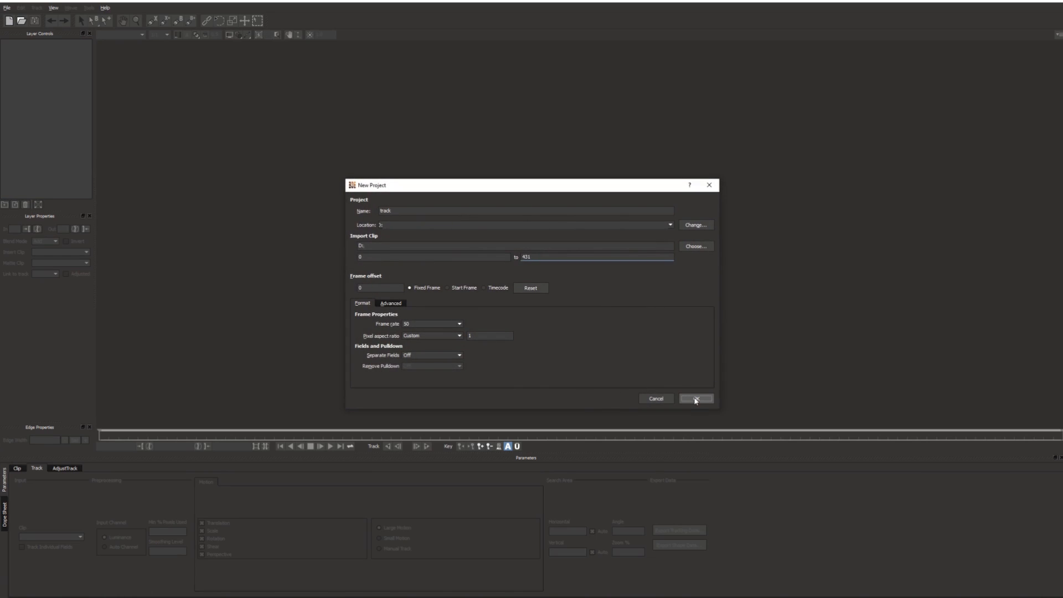
# Track the green patch on the page and export it as After Effects Corner Pin (supports motion blur)
pyautogui.click(696, 399)
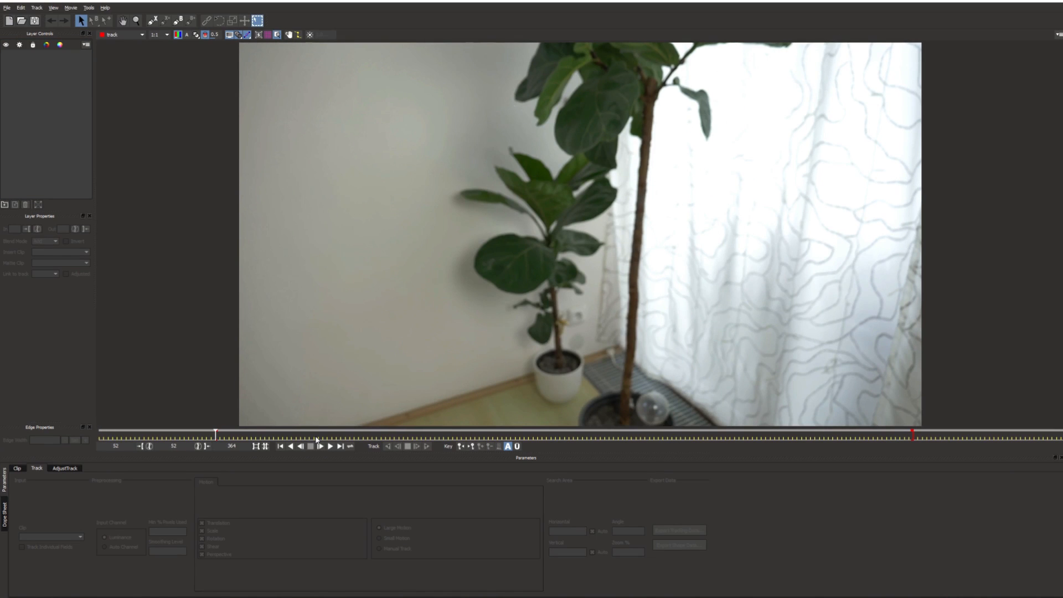
pyautogui.click(319, 446)
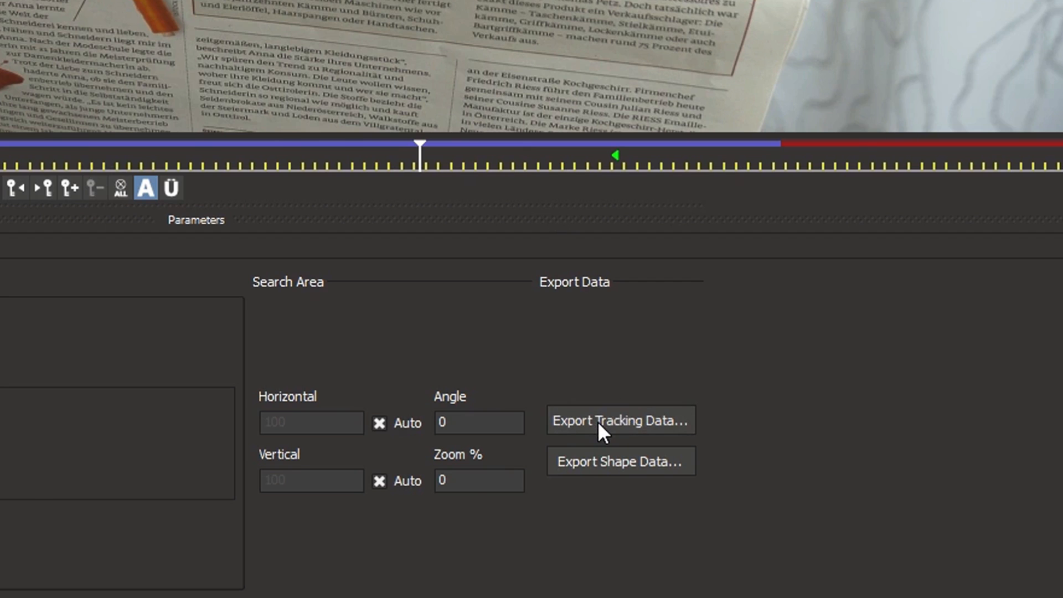
pyautogui.click(619, 421)
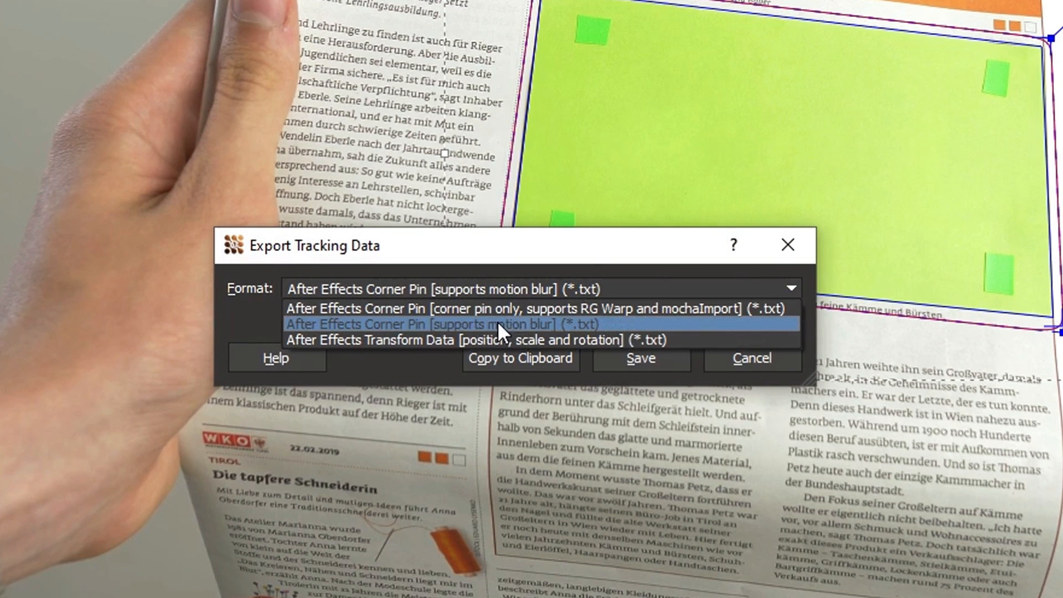
pyautogui.click(438, 325)
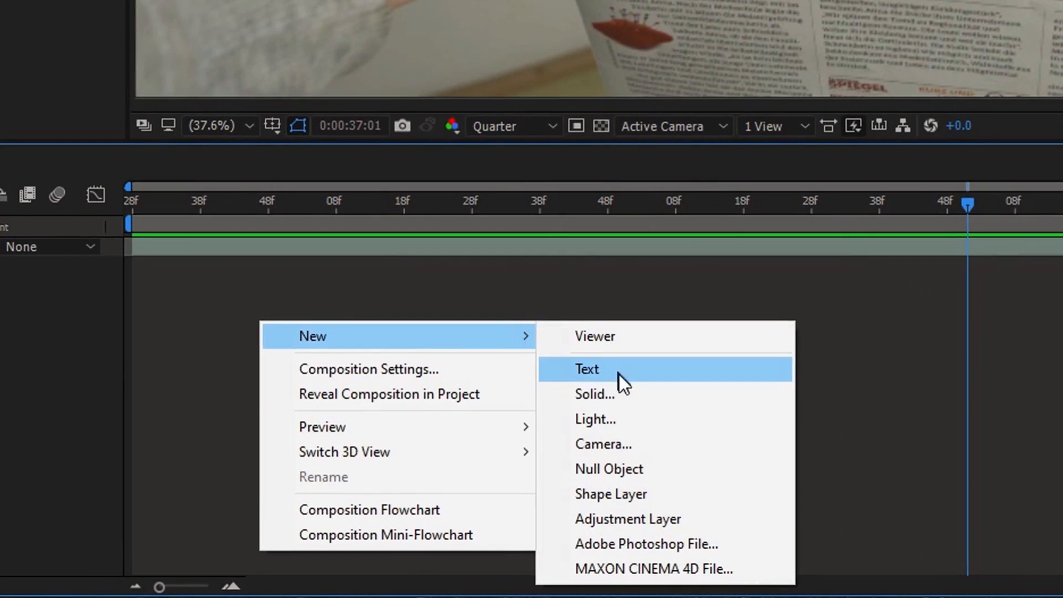
# Create a full-size black solid with the pasted corner pin and pre-compose it as Black Solid 1 Comp 1
pyautogui.click(595, 395)
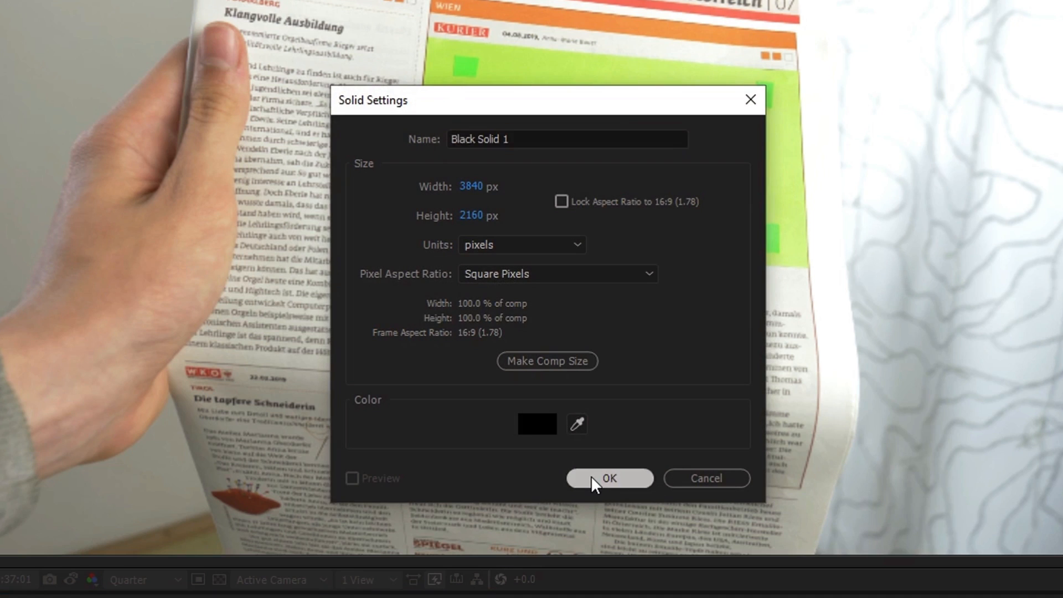
pyautogui.click(608, 478)
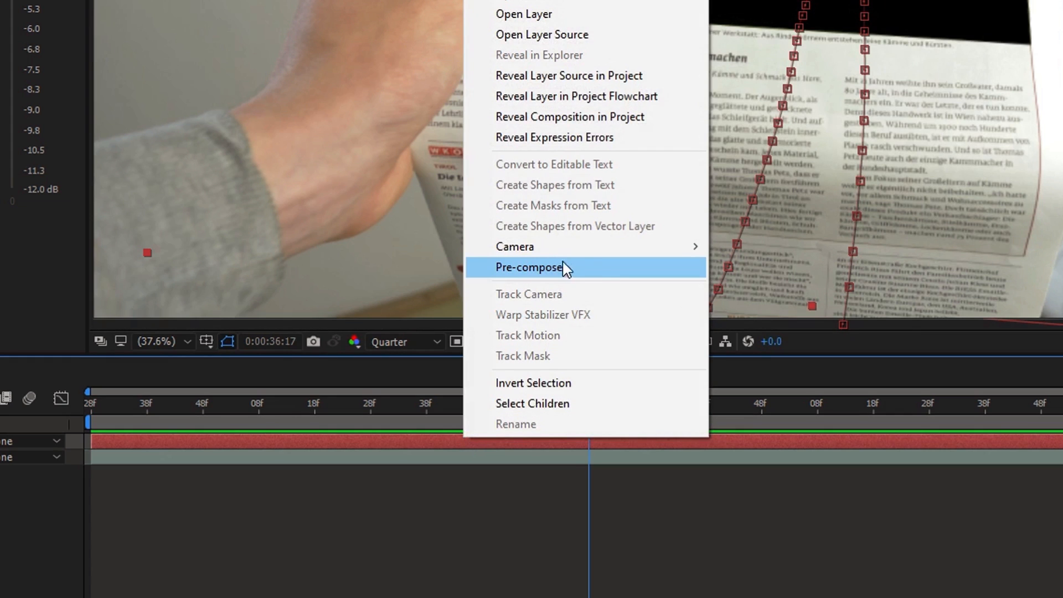
pyautogui.click(527, 267)
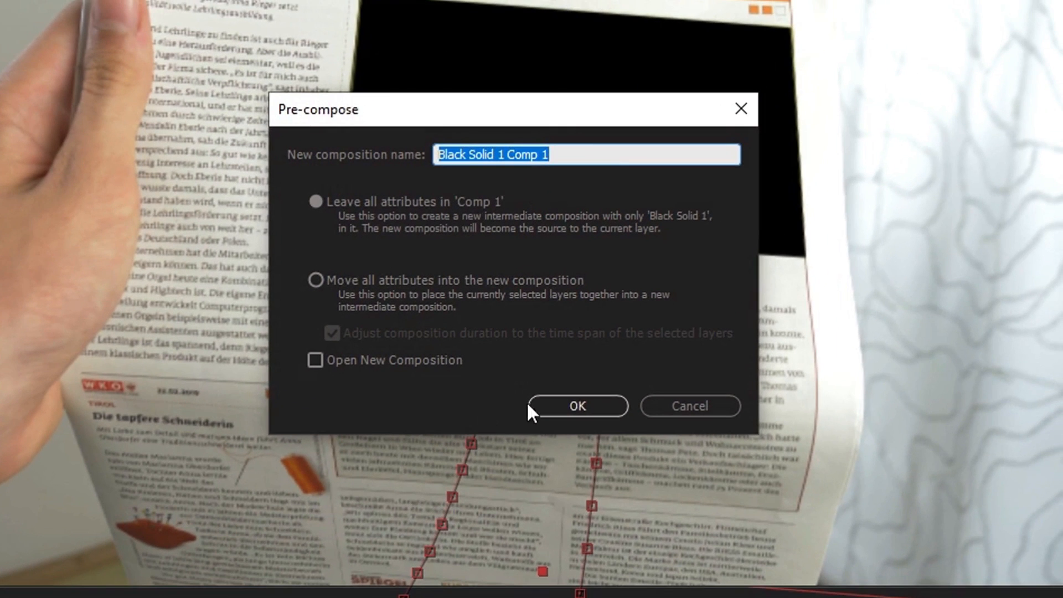
pyautogui.moveTo(573, 425)
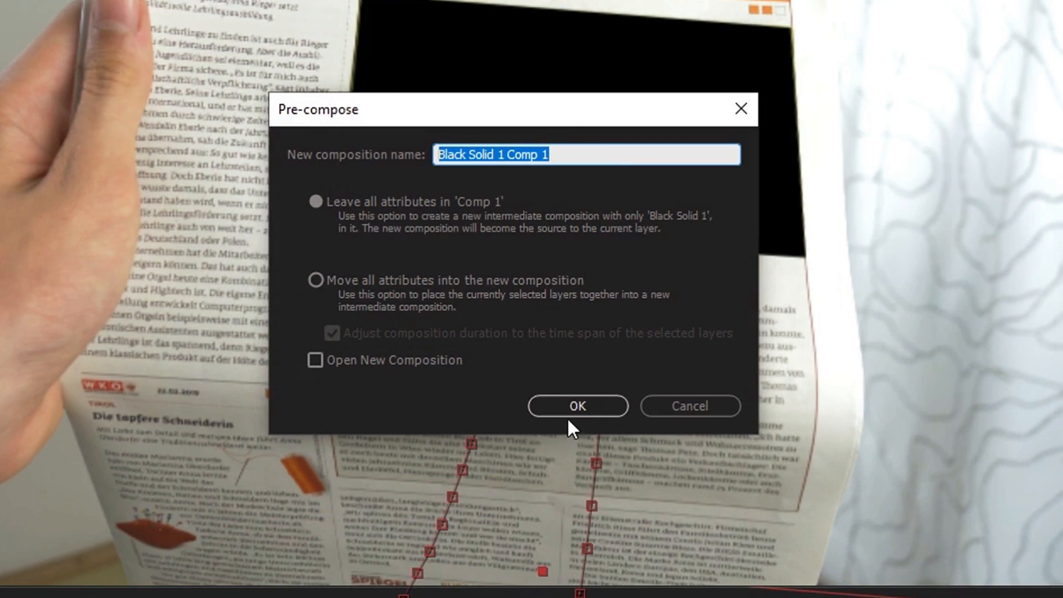
pyautogui.click(577, 406)
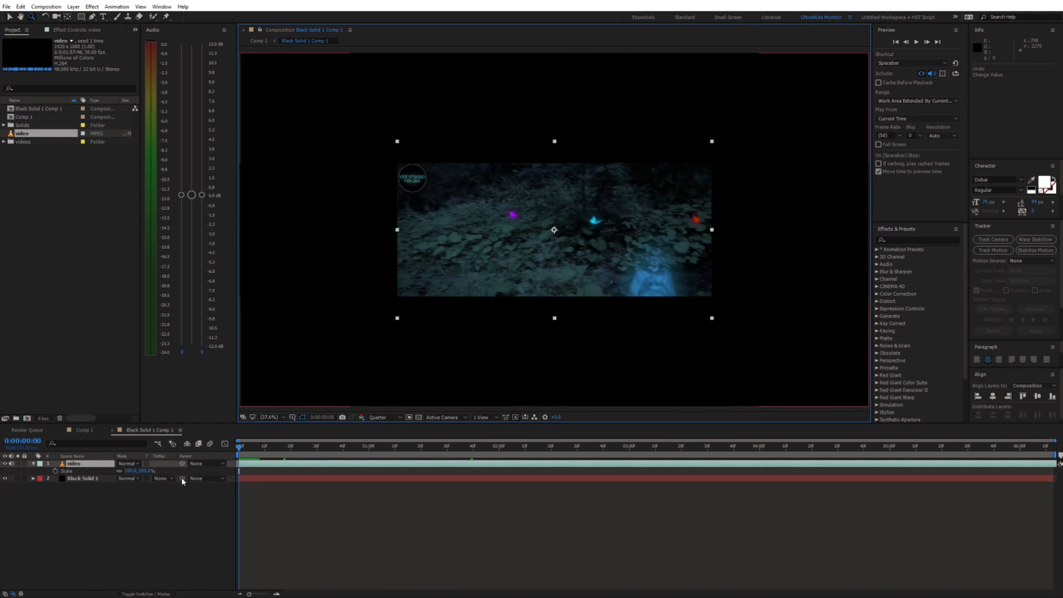
# Place the glowing forest video in Black Solid 1 Comp 1 and return to Comp 1 with P1100132.MP4 above it
pyautogui.click(279, 446)
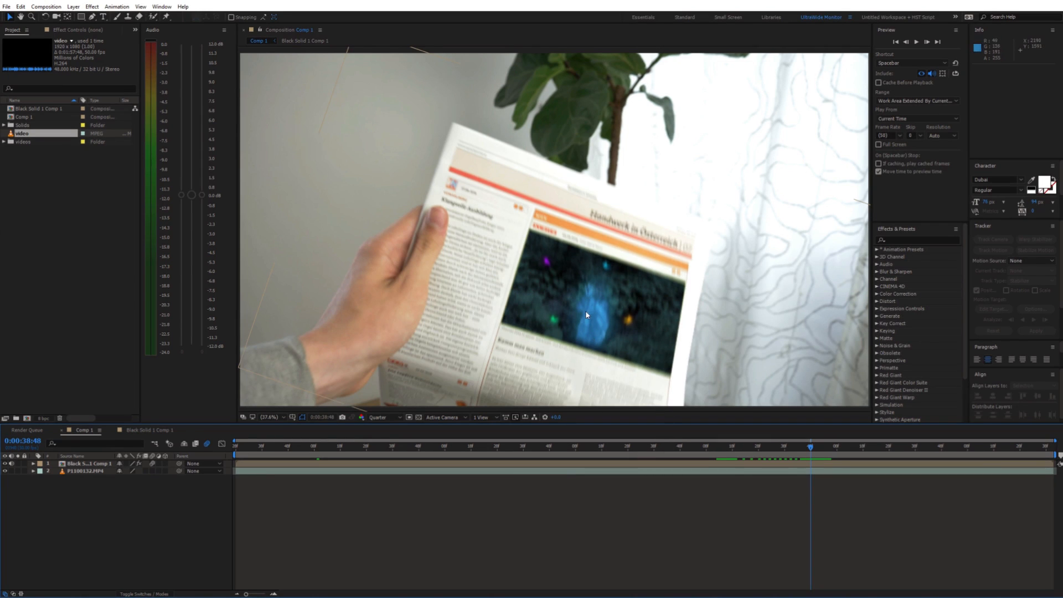
pyautogui.click(915, 41)
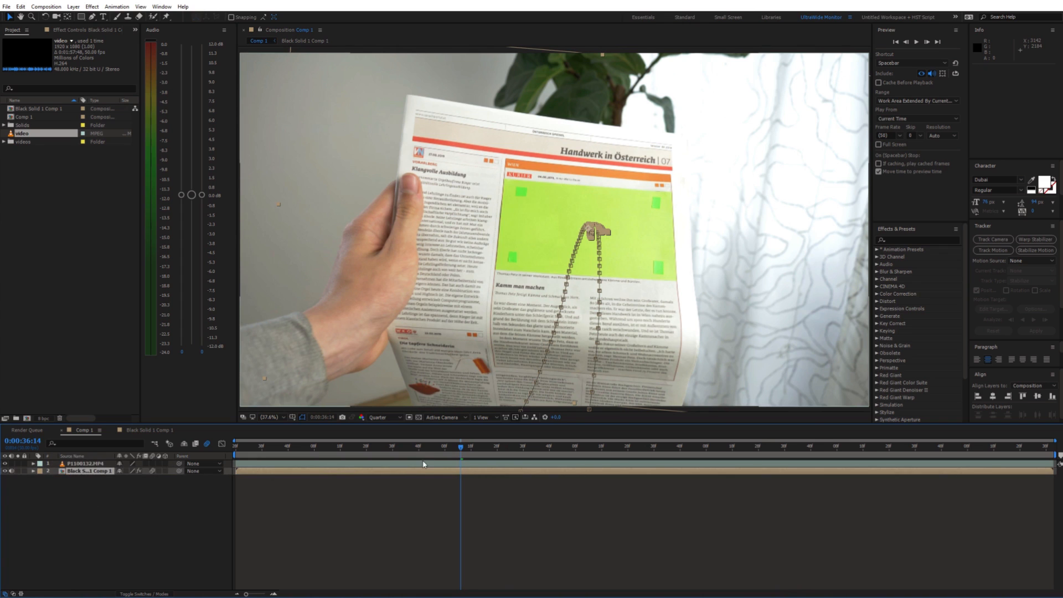
# Apply Keylight to P1100132.MP4, key the green patch and set View to Final Result
pyautogui.write('key')
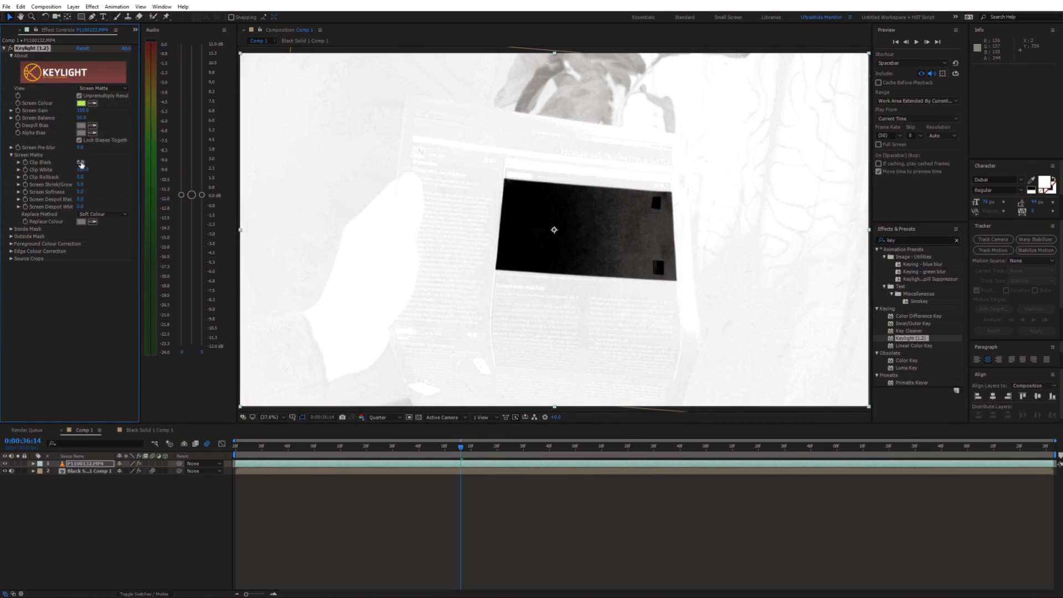
pyautogui.click(102, 88)
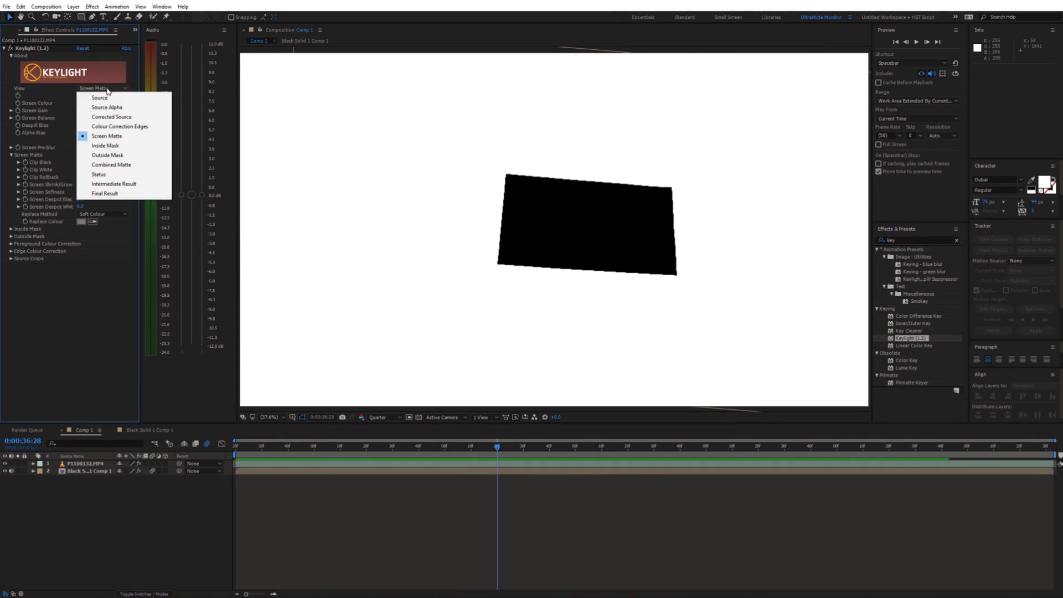
pyautogui.click(113, 184)
pyautogui.write('transform')
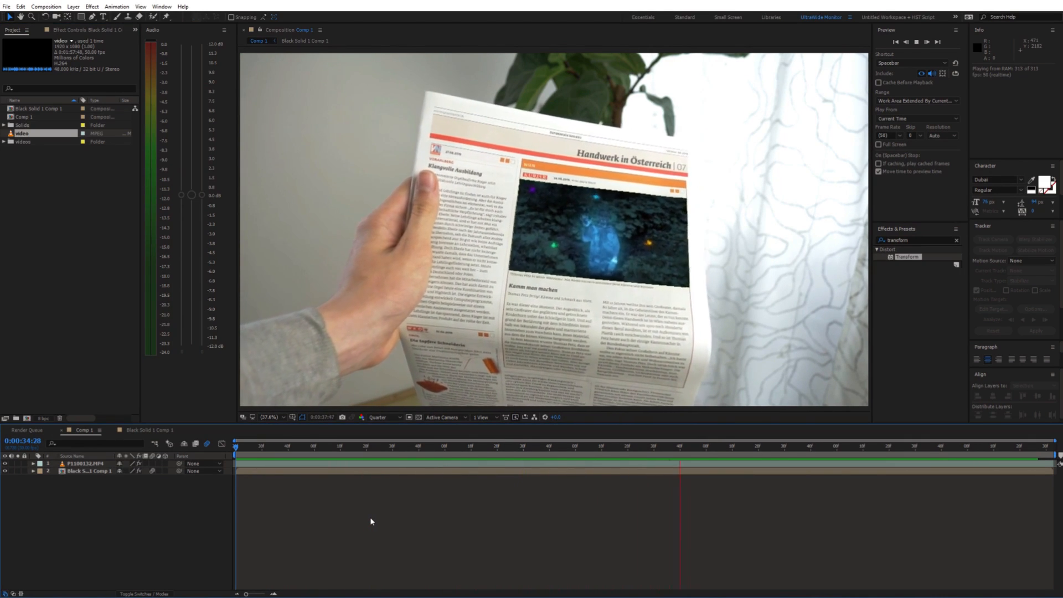
# Layer newspaper texture.jpg twice with Multiply and Color blend modes in Black Solid 1 Comp 1
pyautogui.click(306, 40)
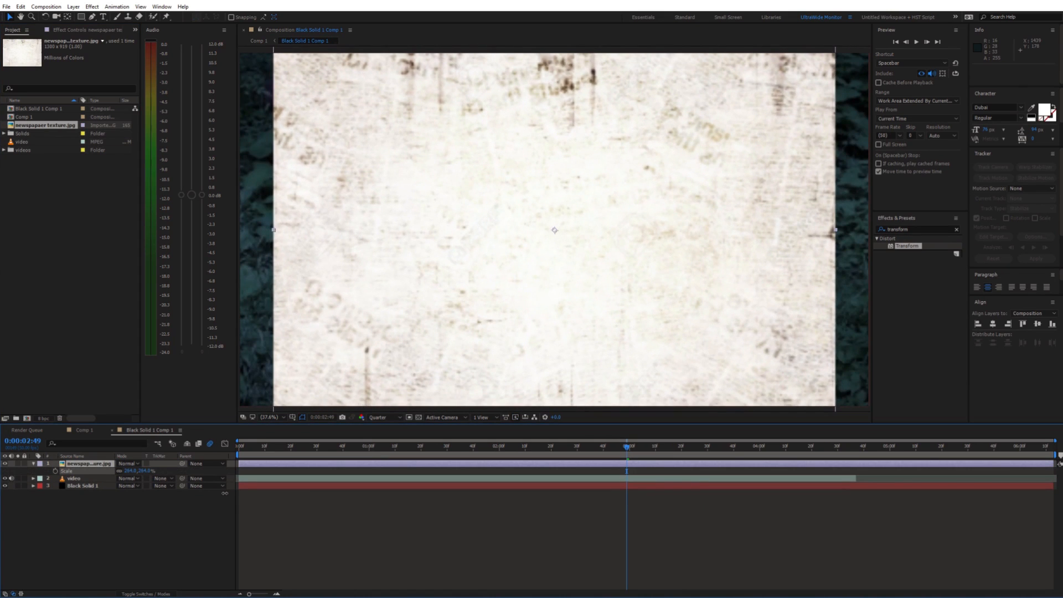
pyautogui.click(126, 464)
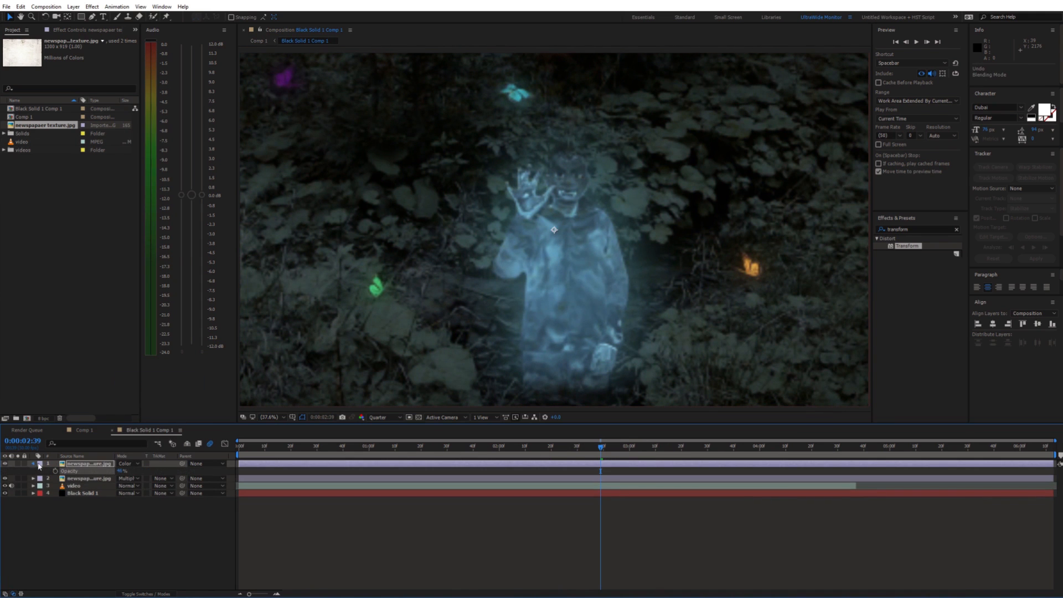
pyautogui.click(80, 430)
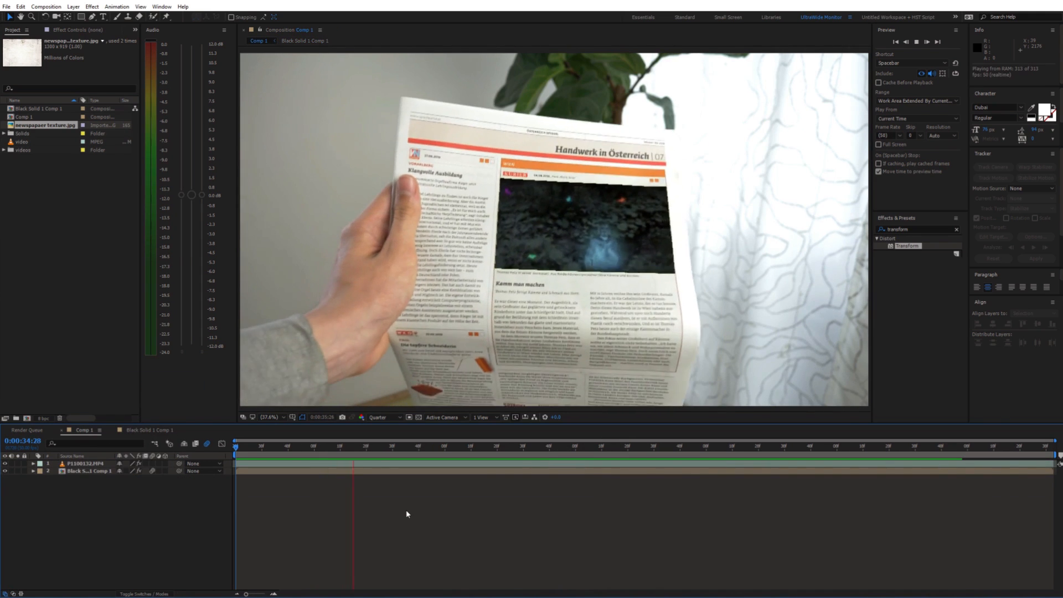